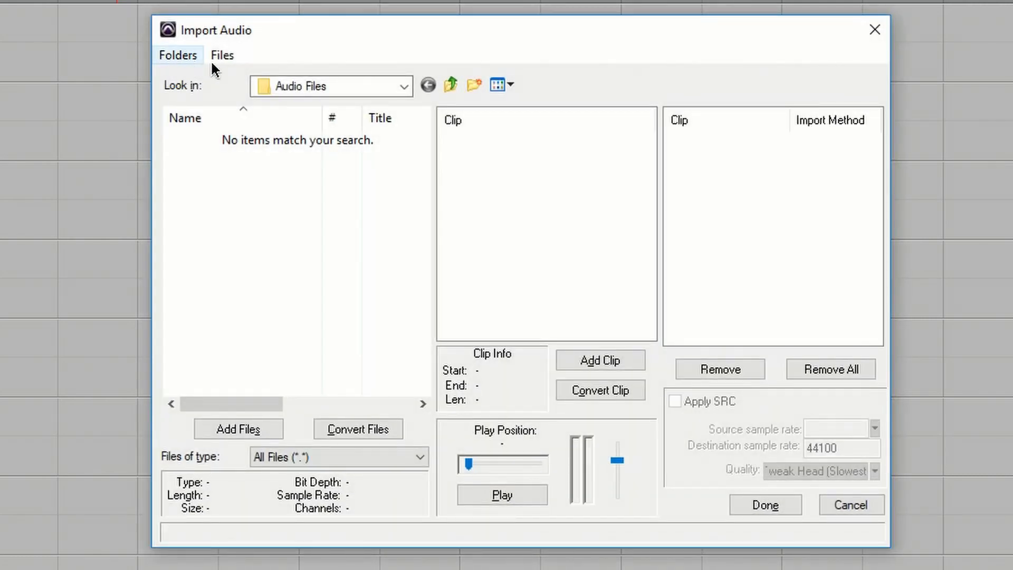
- Import the ten June 4 stems from New folder as new tracks at session start
left_click(402, 86)
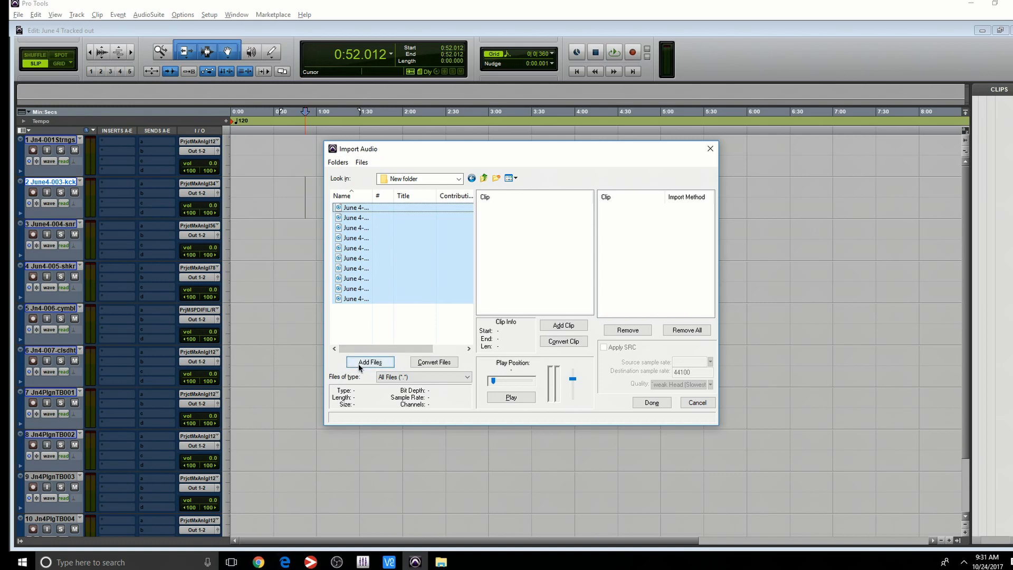
left_click(369, 362)
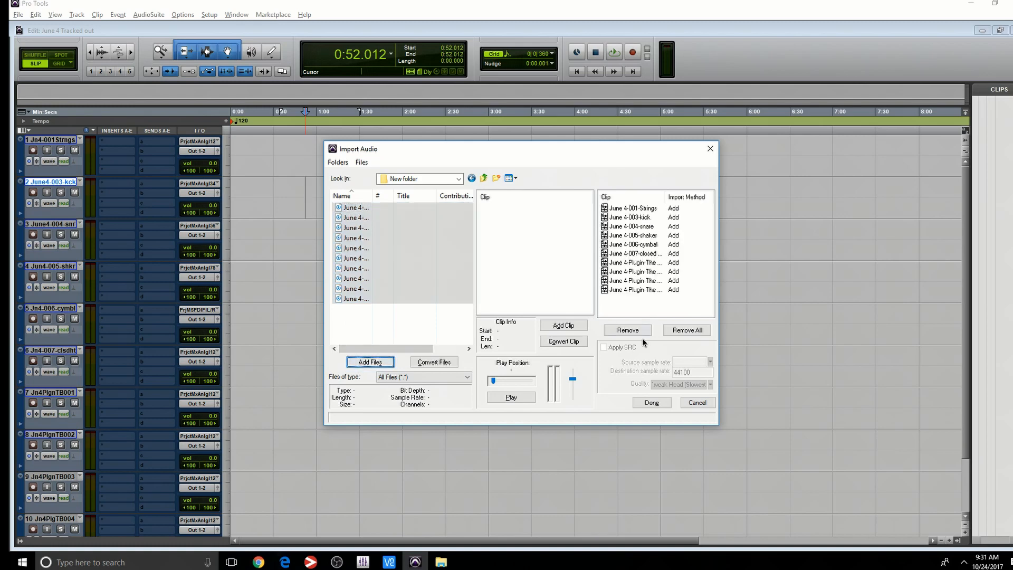
left_click(651, 402)
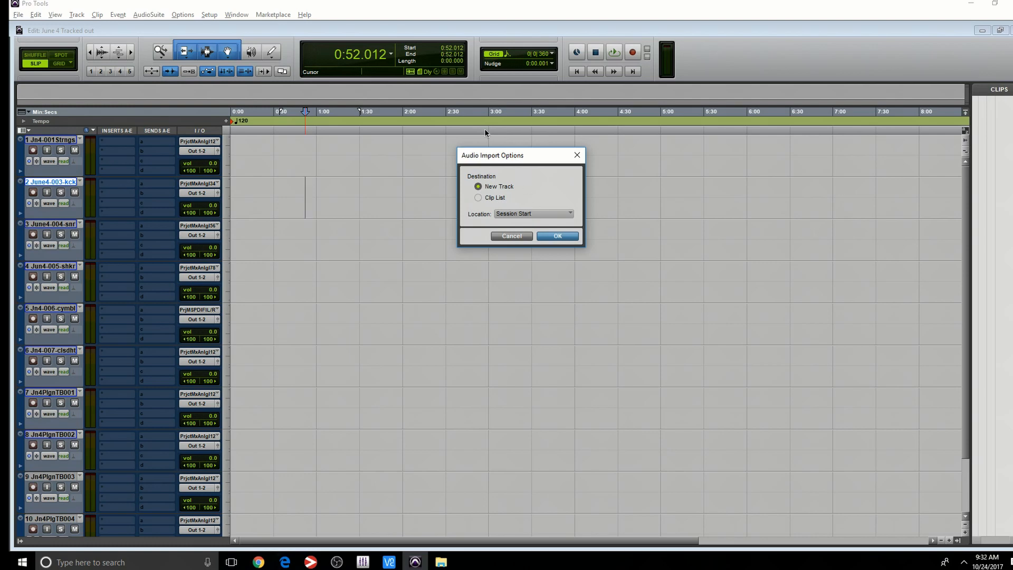
left_click(557, 236)
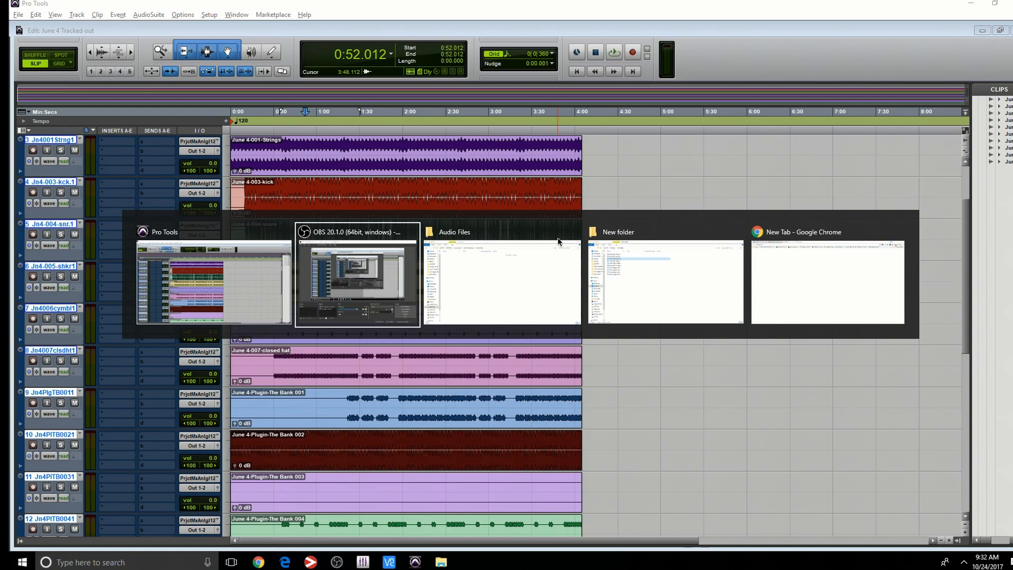
- Switch to the session's empty Audio Files folder window in File Explorer
left_click(501, 277)
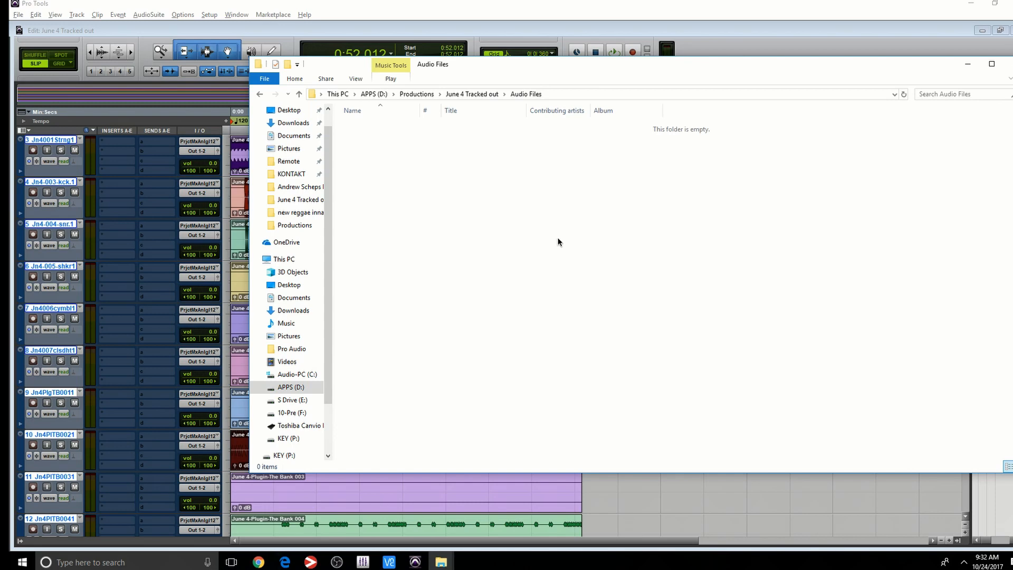
mouse_move(478, 211)
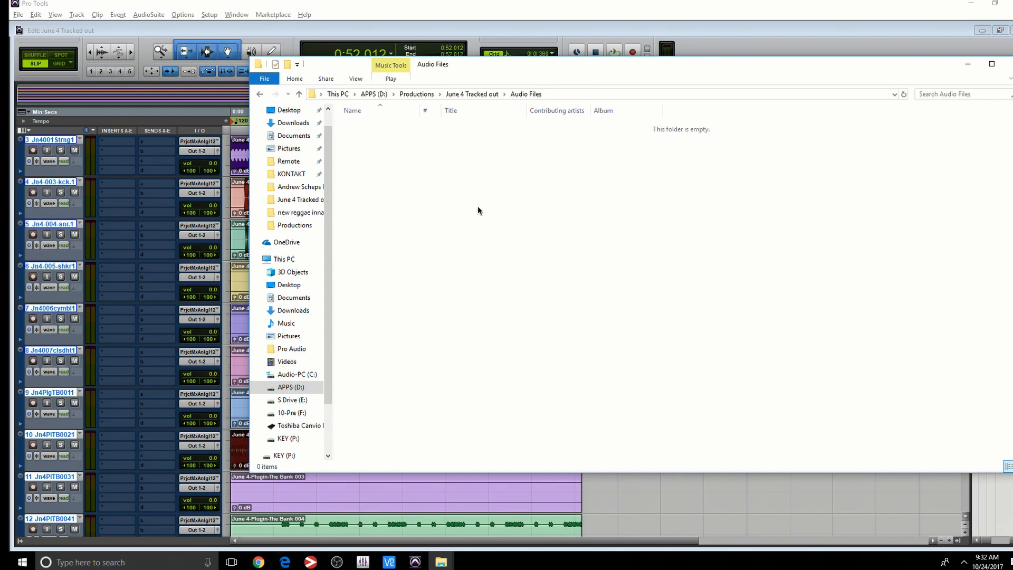
mouse_move(531, 299)
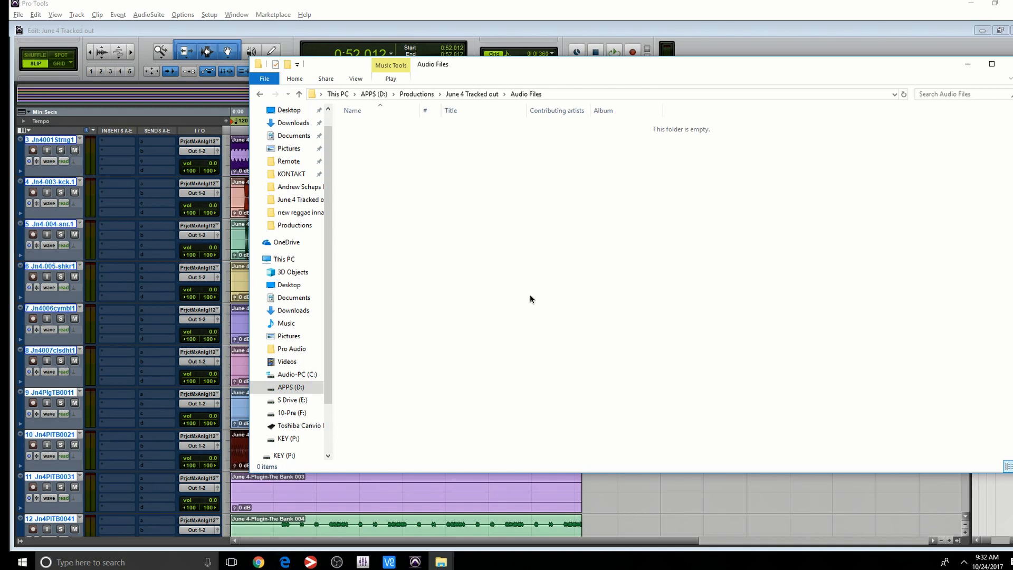
mouse_move(432, 261)
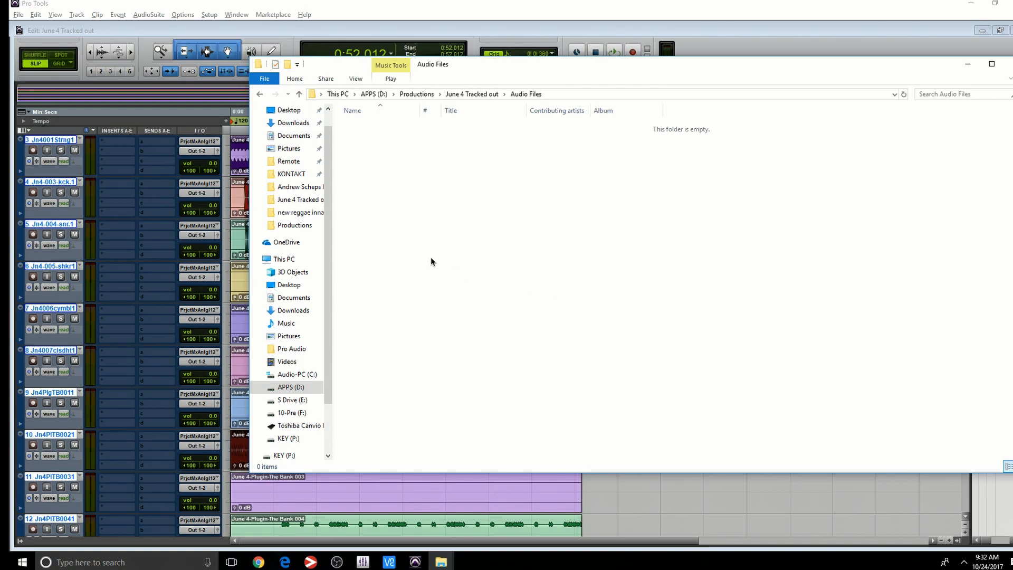
mouse_move(494, 241)
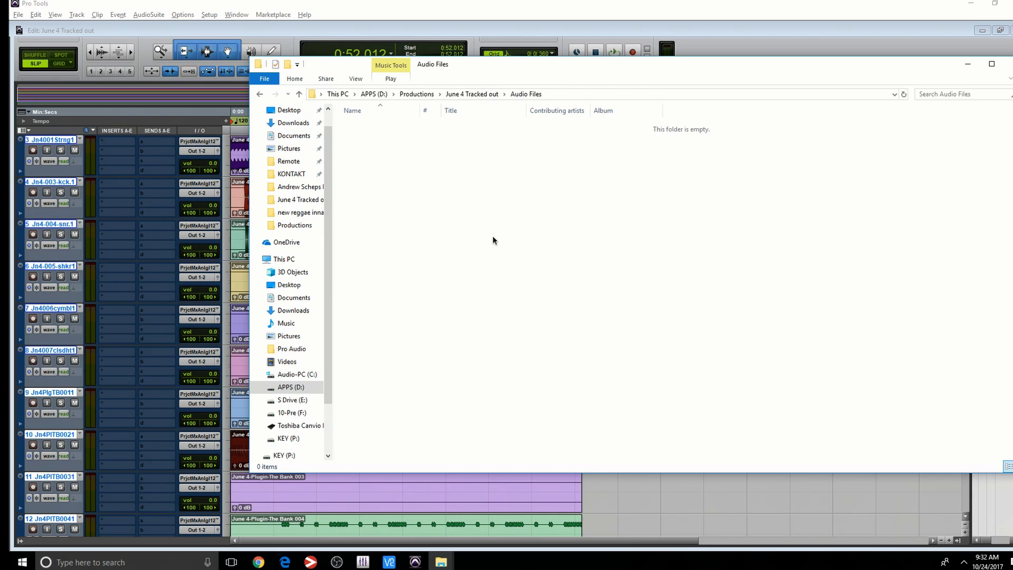
left_click(18, 14)
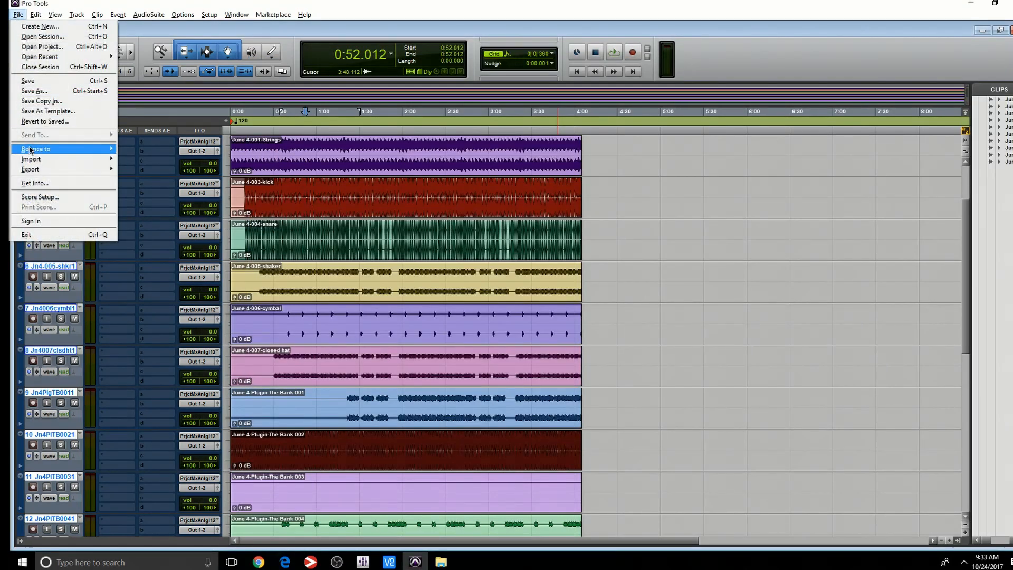
left_click(41, 101)
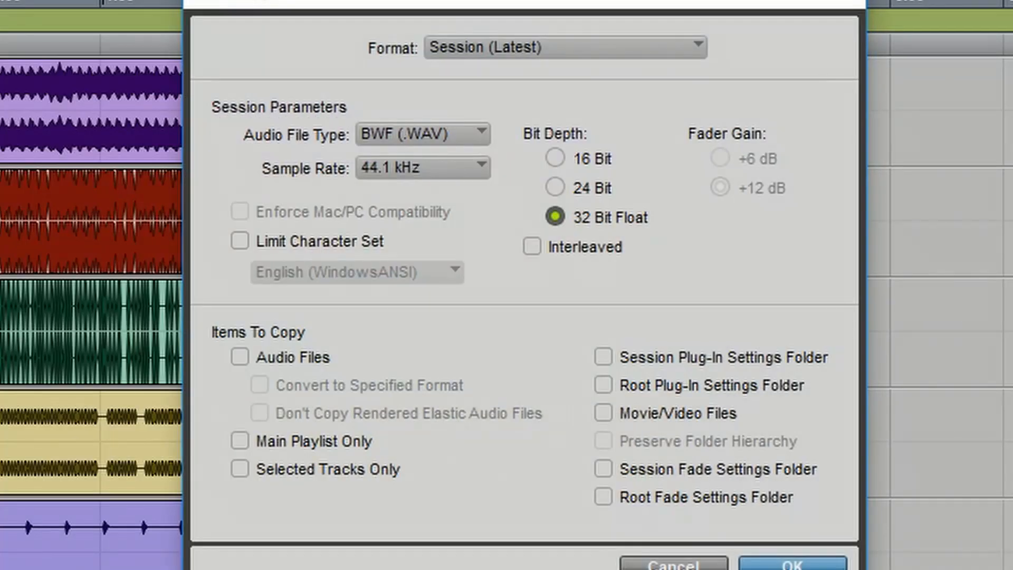
mouse_move(461, 301)
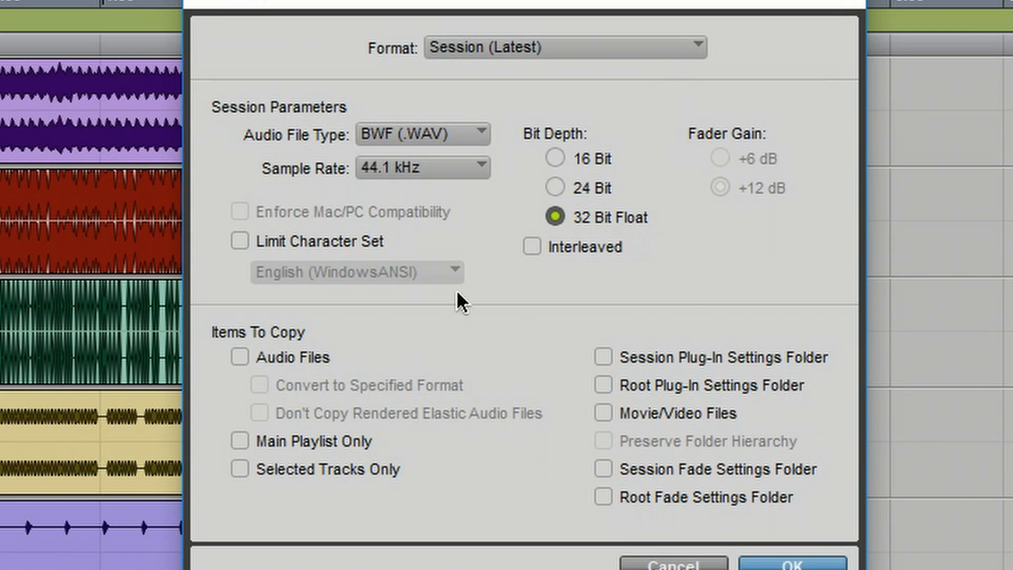
mouse_move(283, 365)
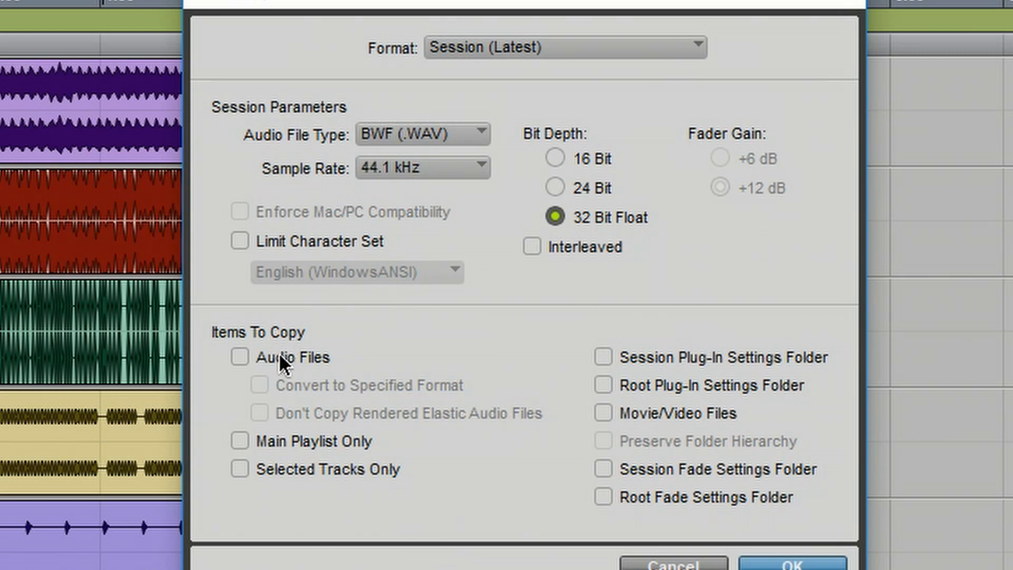
mouse_move(559, 562)
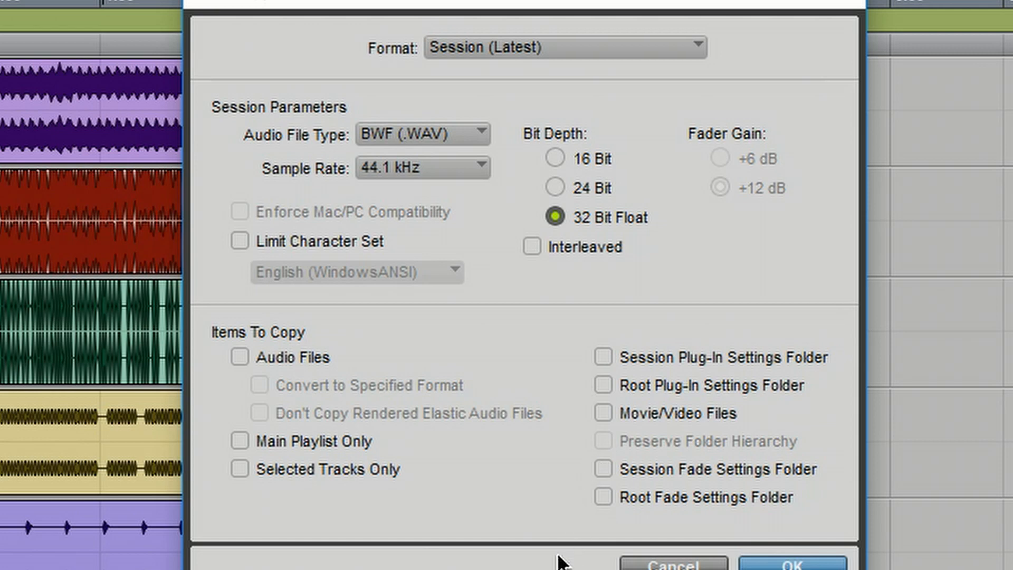
mouse_move(694, 531)
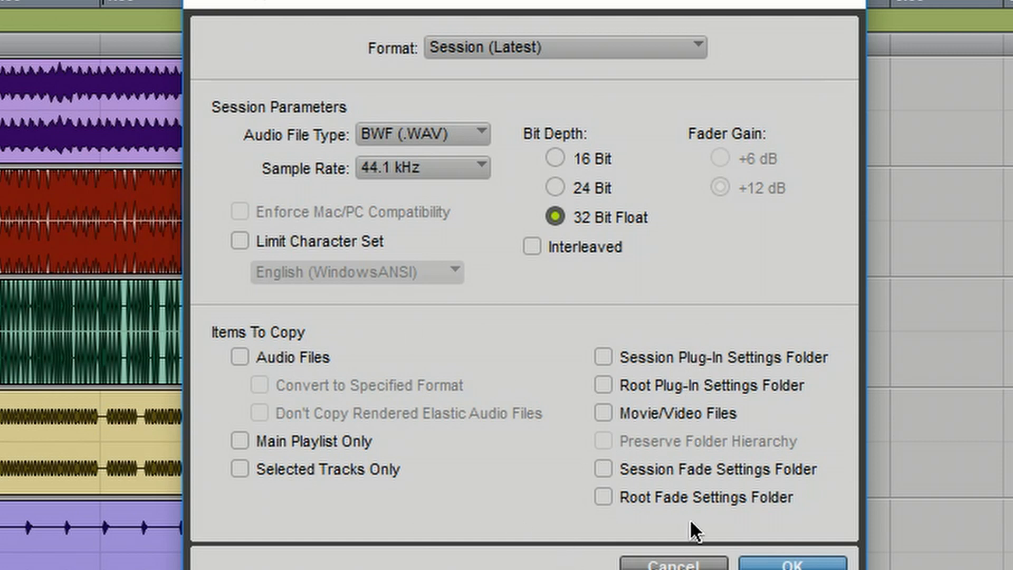
mouse_move(601, 333)
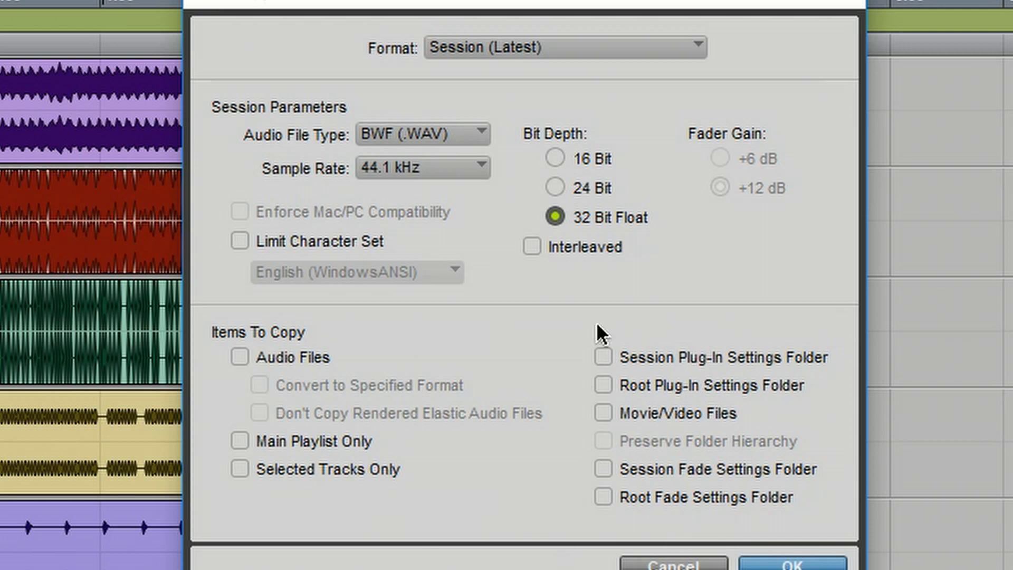
mouse_move(432, 111)
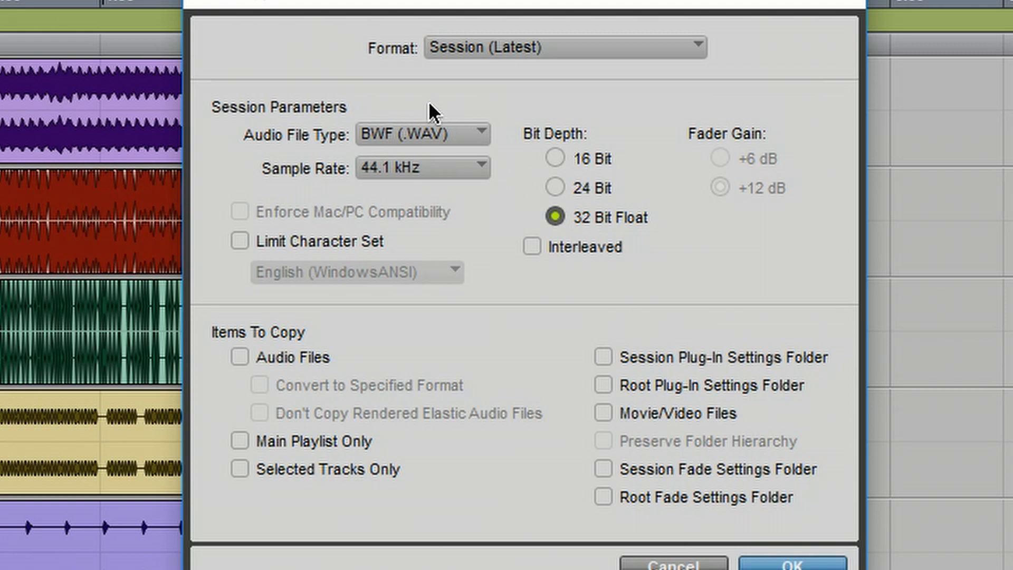
mouse_move(432, 115)
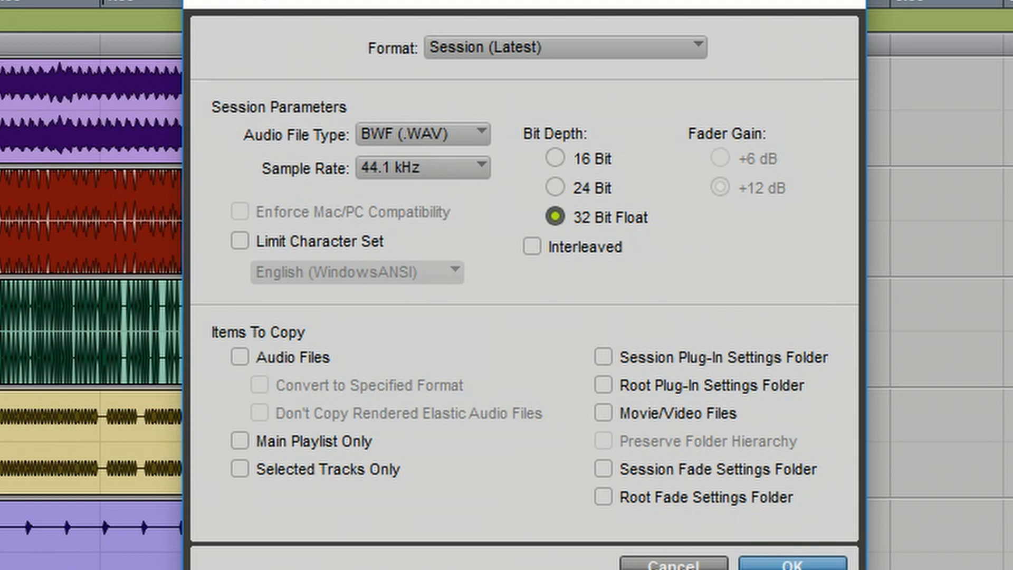
left_click(793, 563)
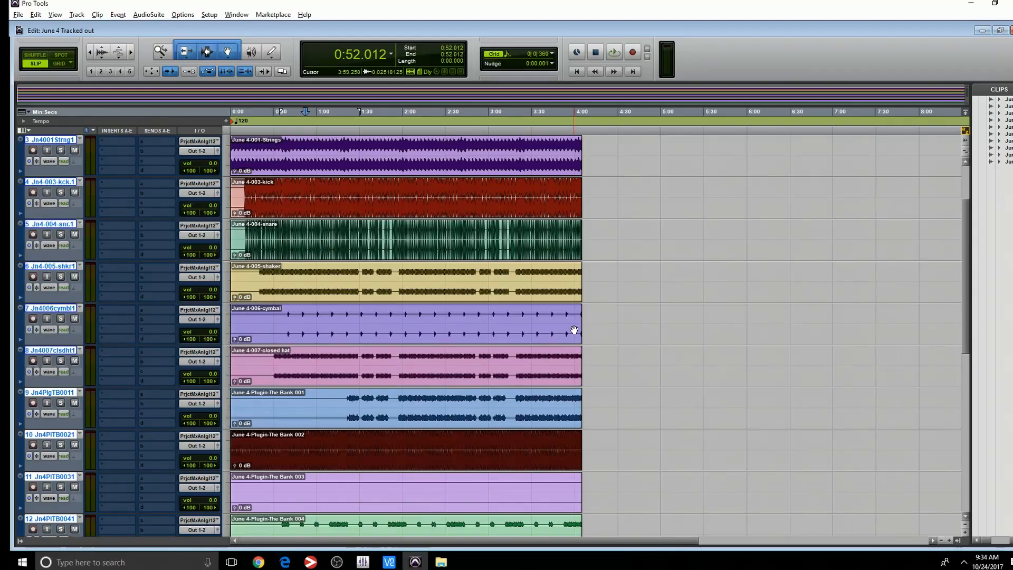
mouse_move(61, 335)
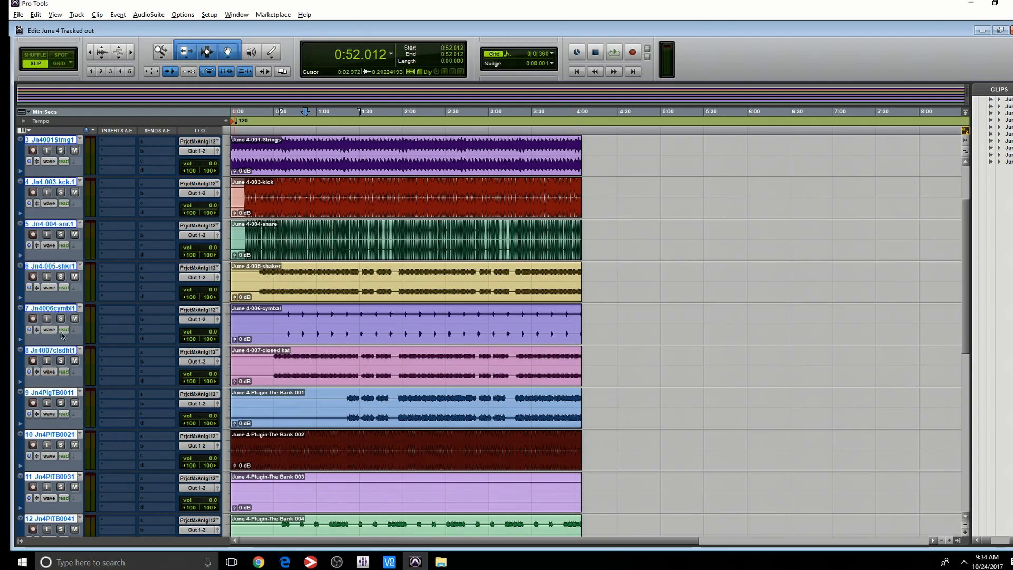
- Scroll to empty tracks 13–20 and bring up the track area context menu
scroll("down", 3)
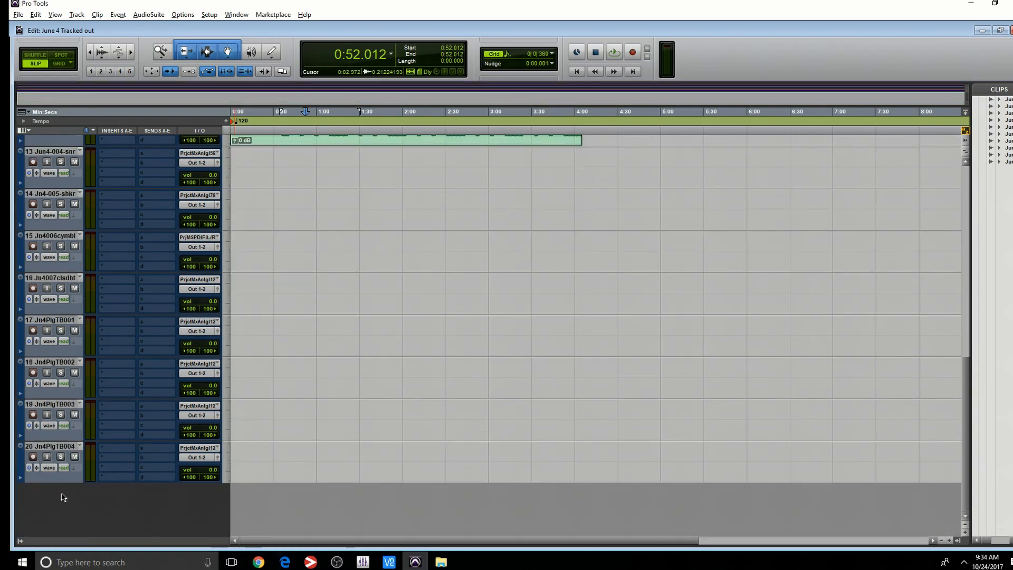
right_click(50, 318)
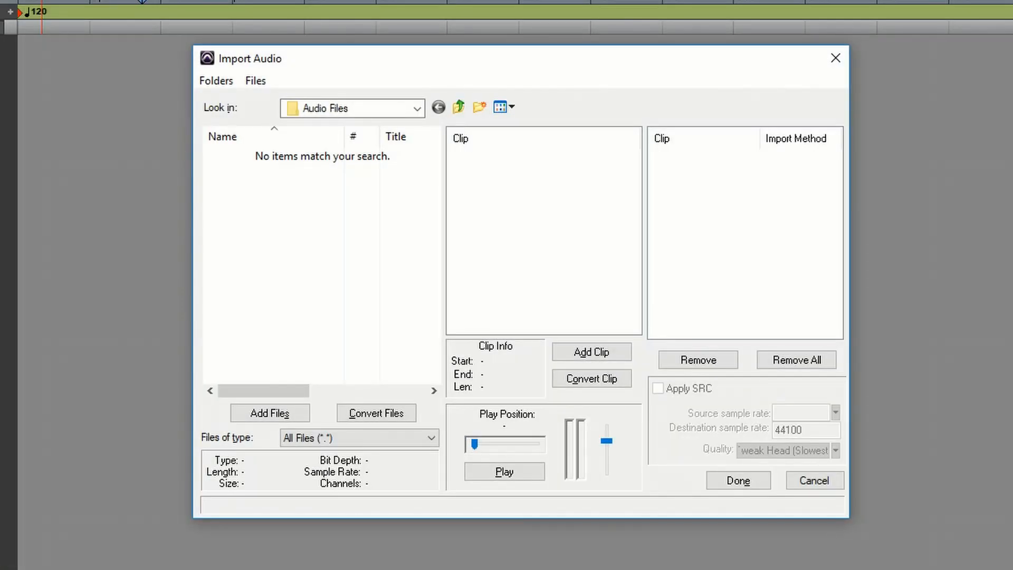
- Queue the ten June 4 stems from New folder for import, each marked Copy
left_click(417, 108)
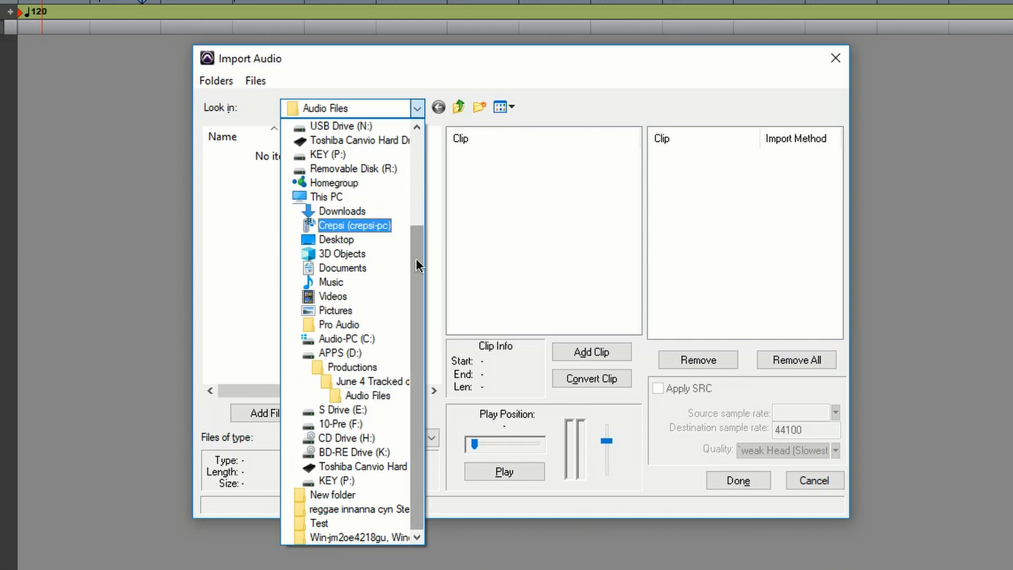
left_click(334, 494)
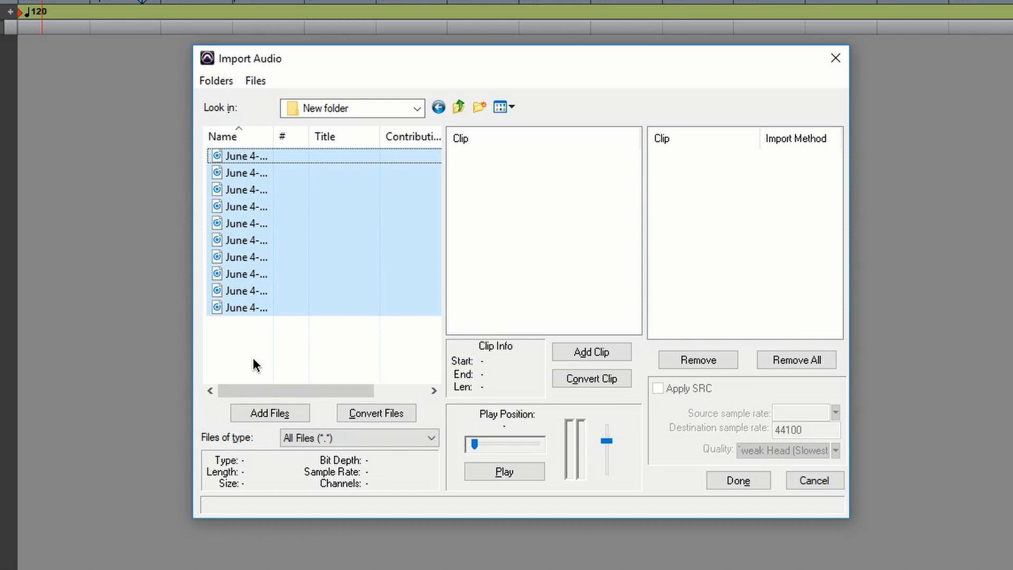
left_click(375, 413)
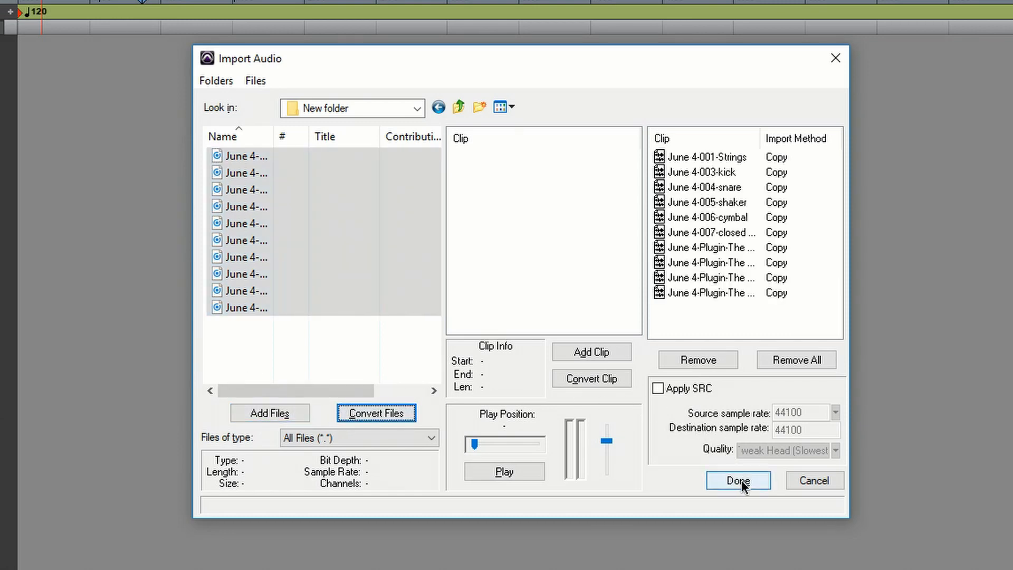
mouse_move(764, 460)
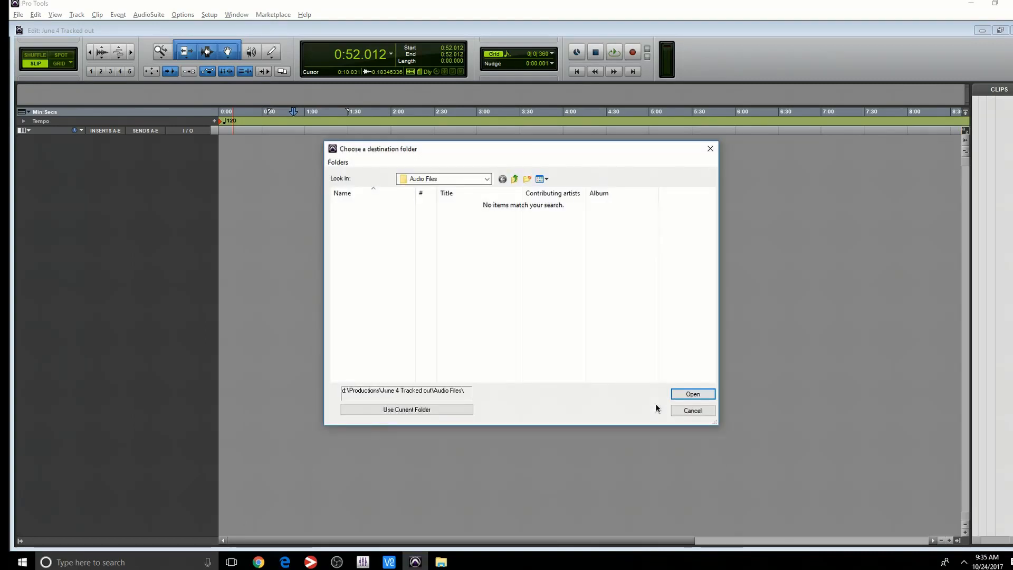
mouse_move(390, 113)
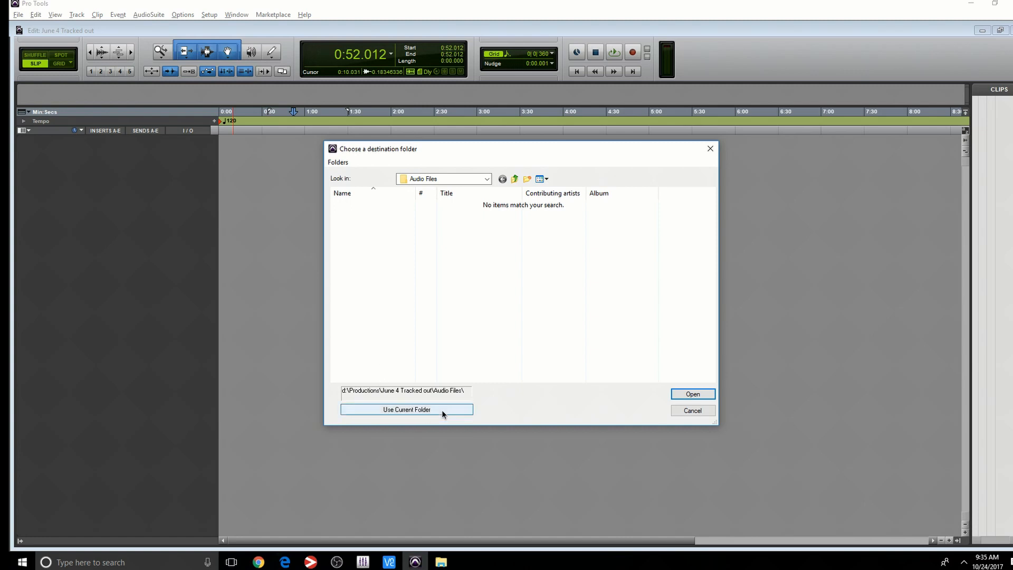
mouse_move(389, 410)
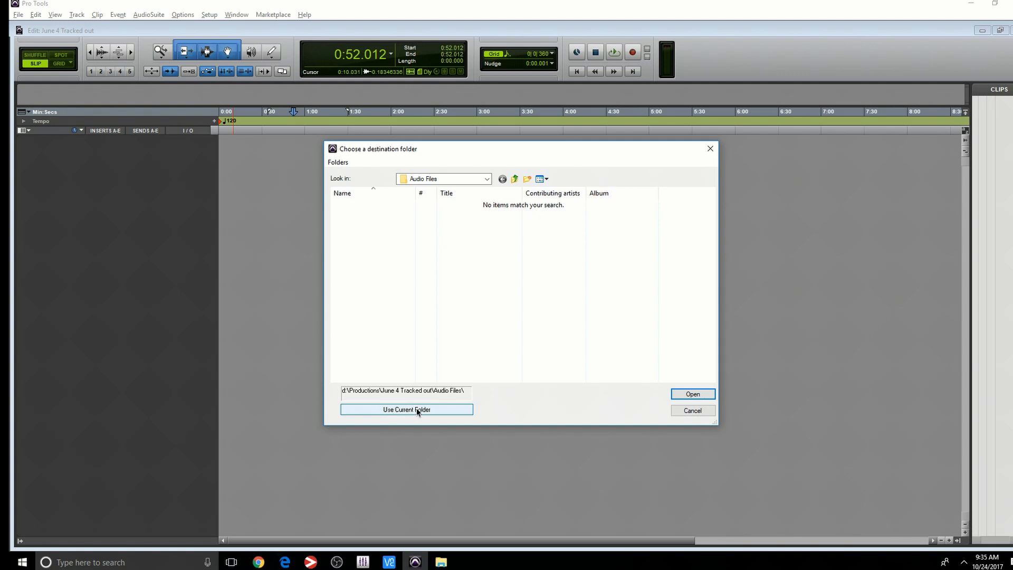
- Copy the stems to the session's Audio Files folder and import them as new tracks at session start
left_click(406, 410)
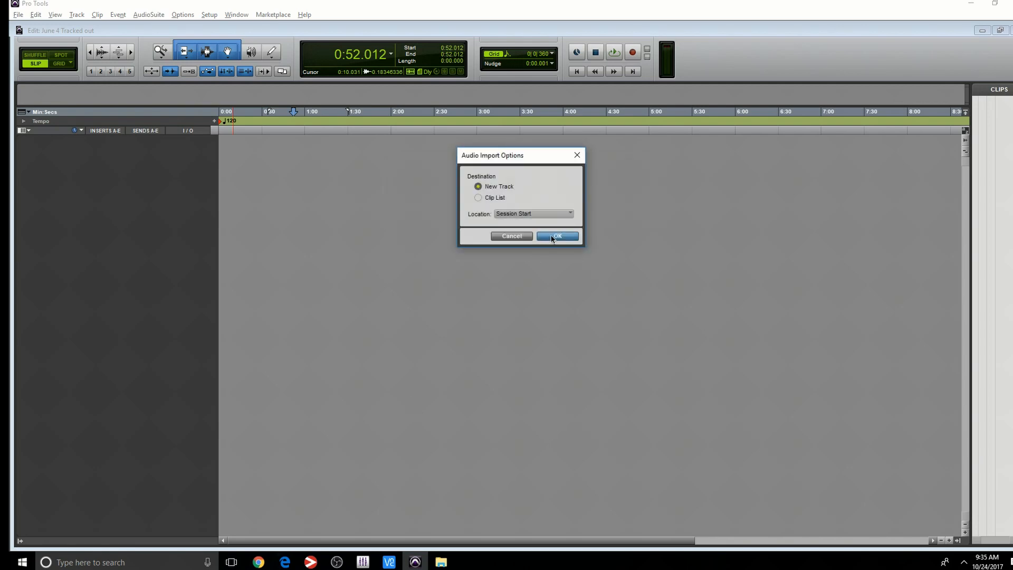
left_click(556, 236)
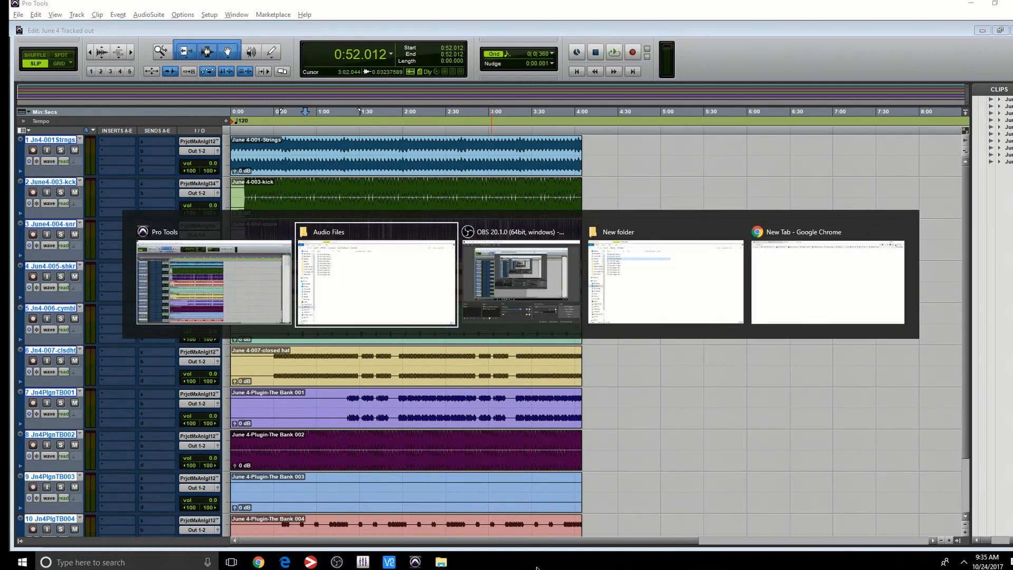
- Confirm the Audio Files folder holds all ten copied stems, then return to the session
left_click(376, 283)
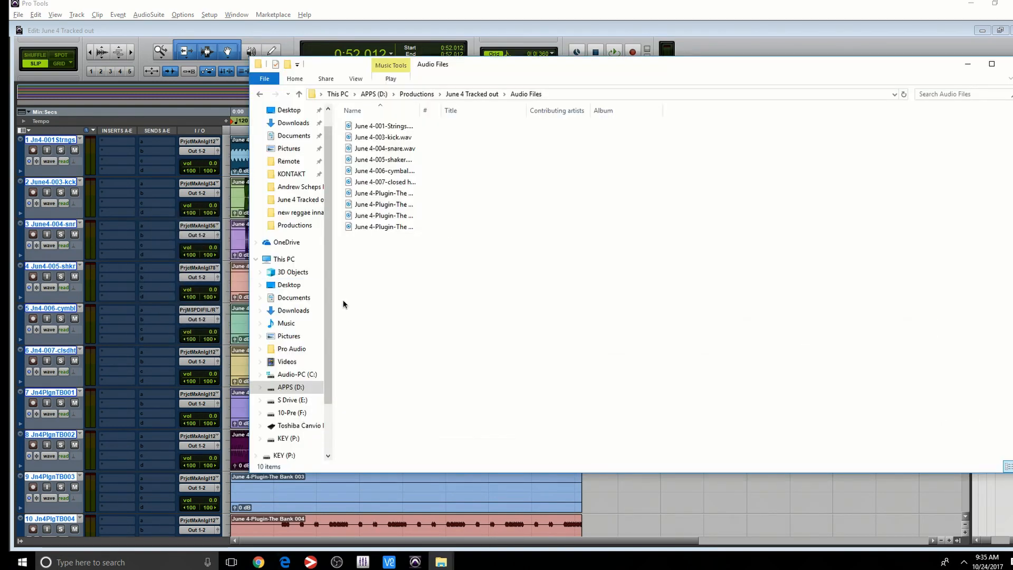
key("ctrl+a")
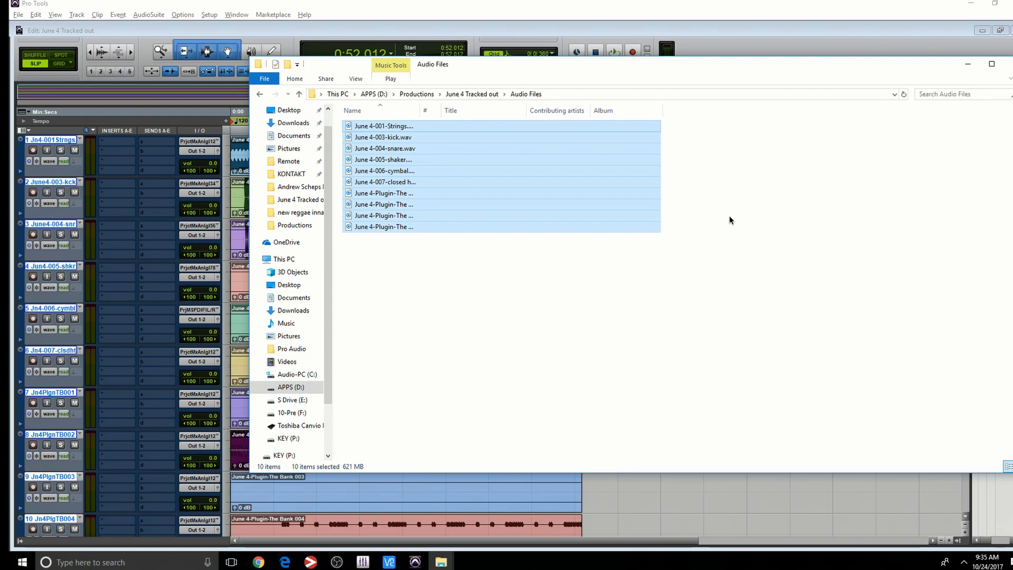
left_click(991, 65)
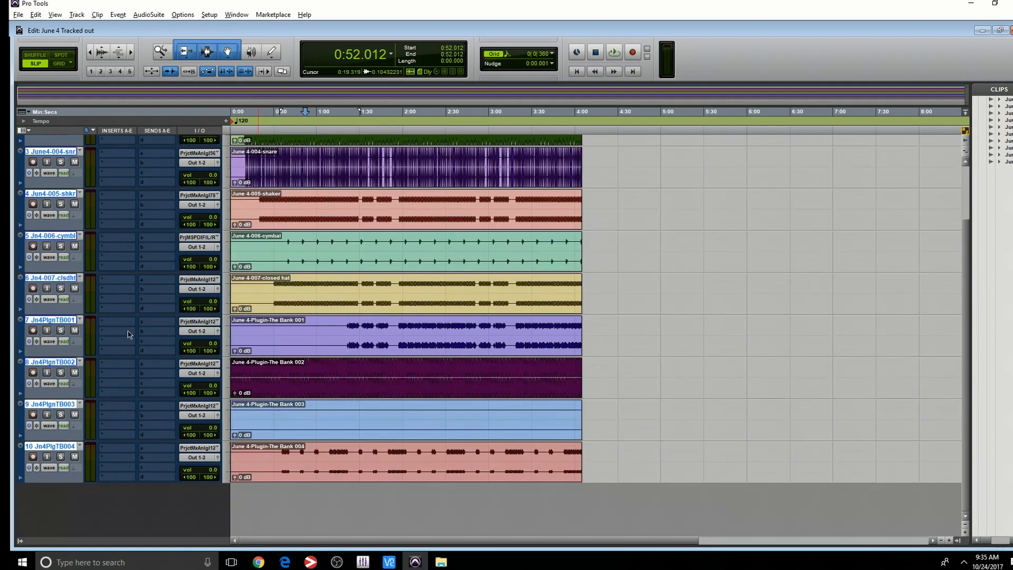
- Delete all imported tracks to empty the session, then switch to the desktop New folder
right_click(52, 320)
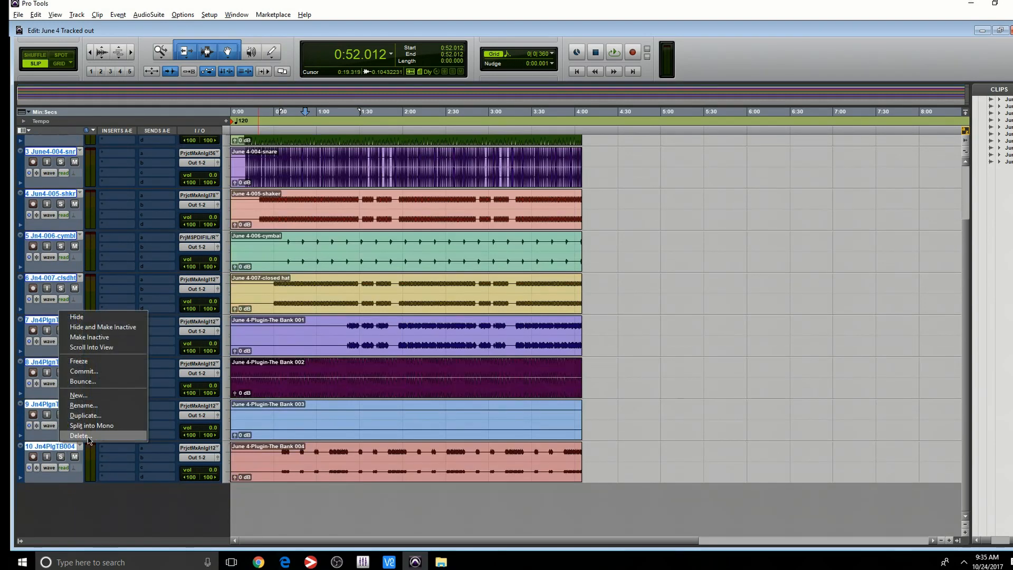
left_click(79, 436)
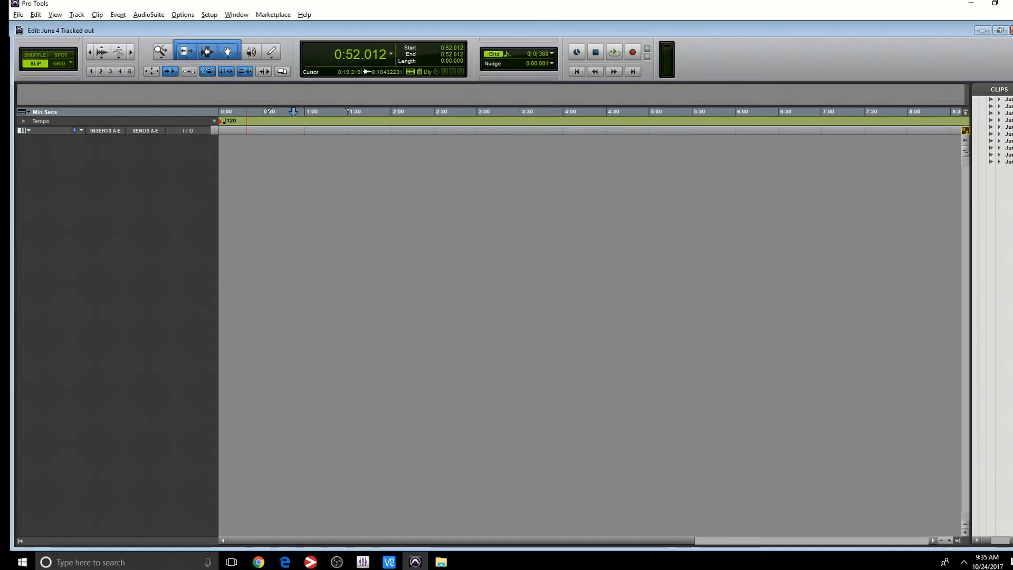
left_click(407, 122)
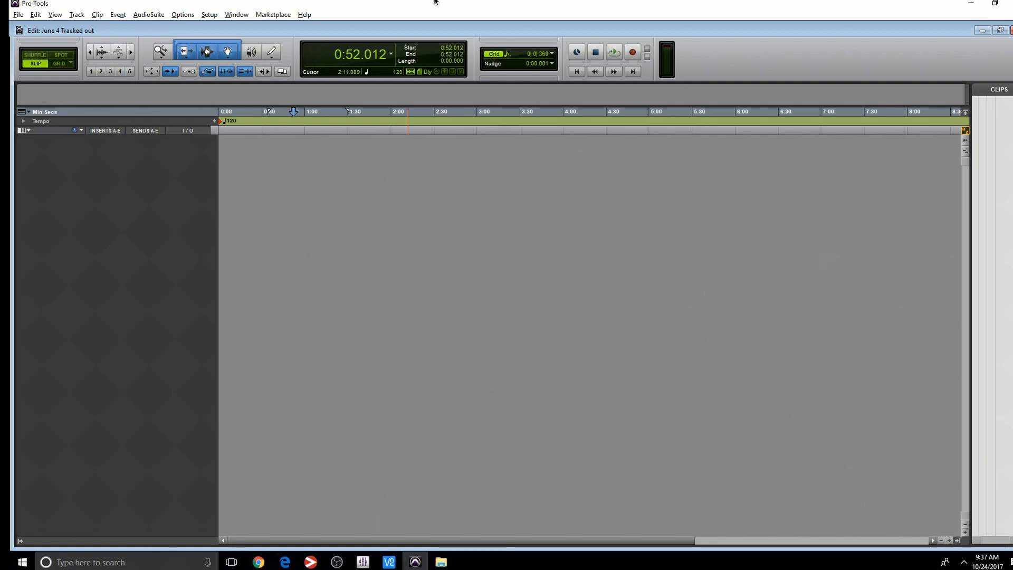
key("alt+tab")
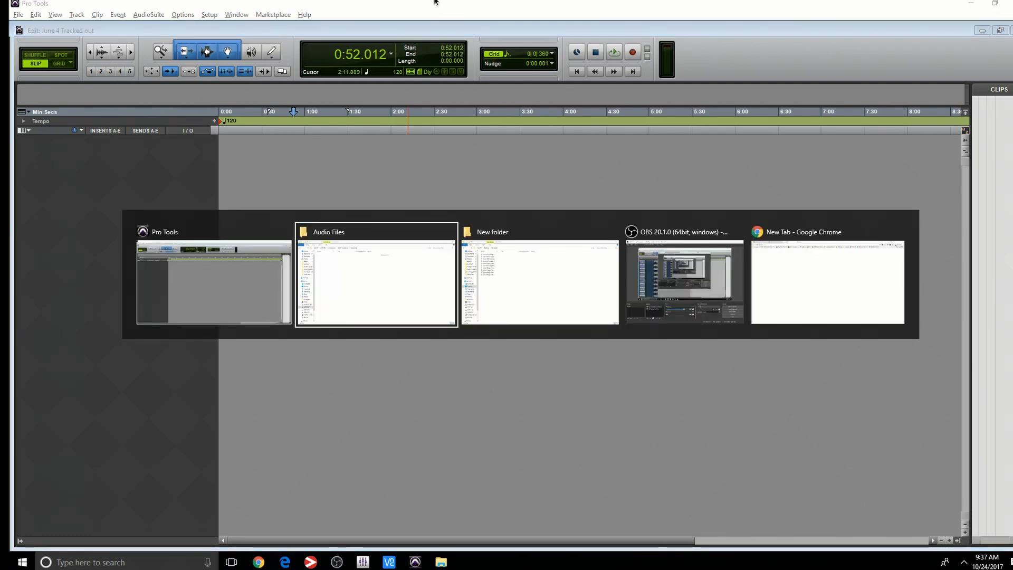
left_click(539, 283)
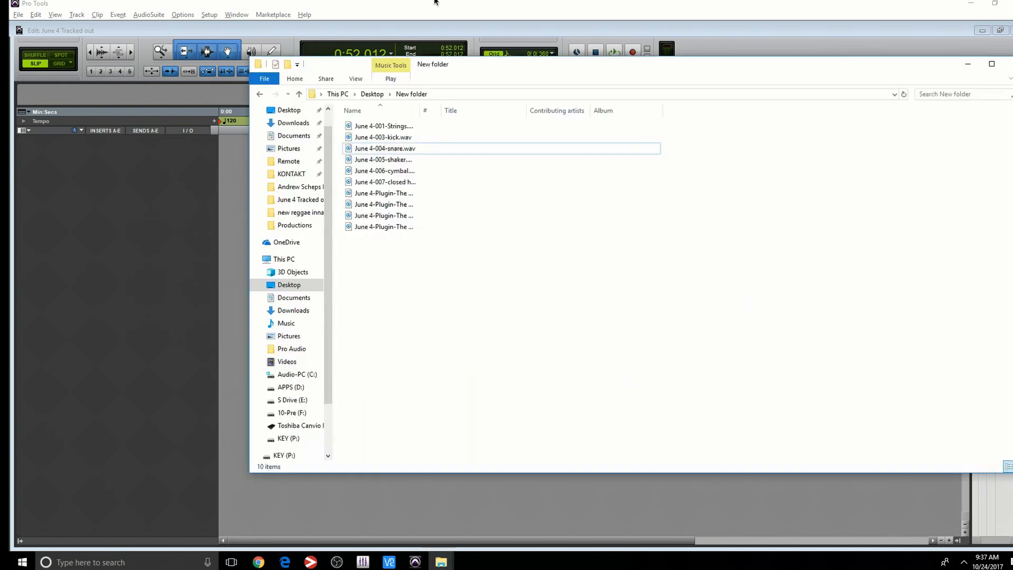
- Select all ten stems in New folder to drag them onto the Pro Tools edit window
key("ctrl+a")
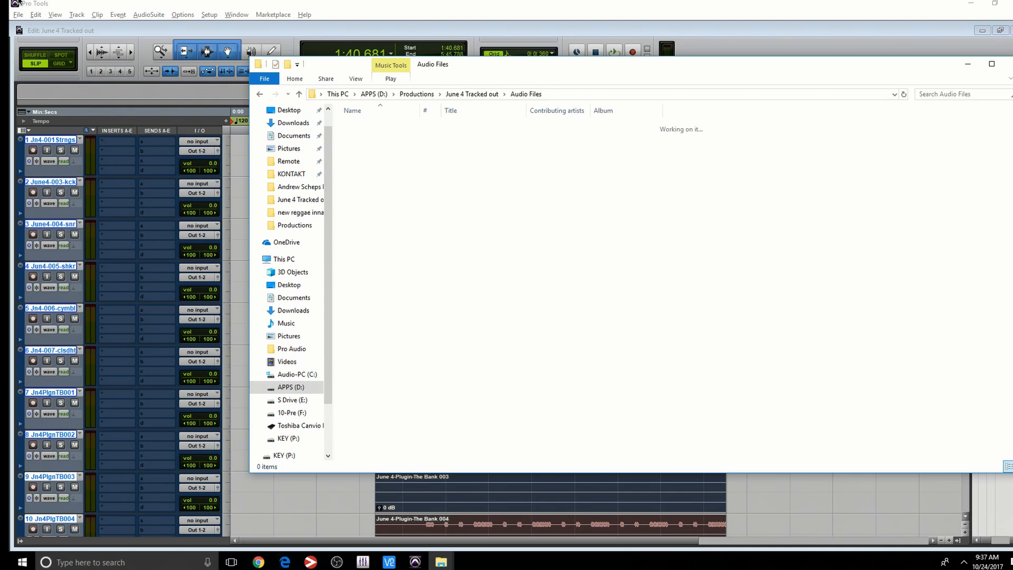
- Delete all ten dropped-in tracks, confirming the warning about active clips
left_click(18, 14)
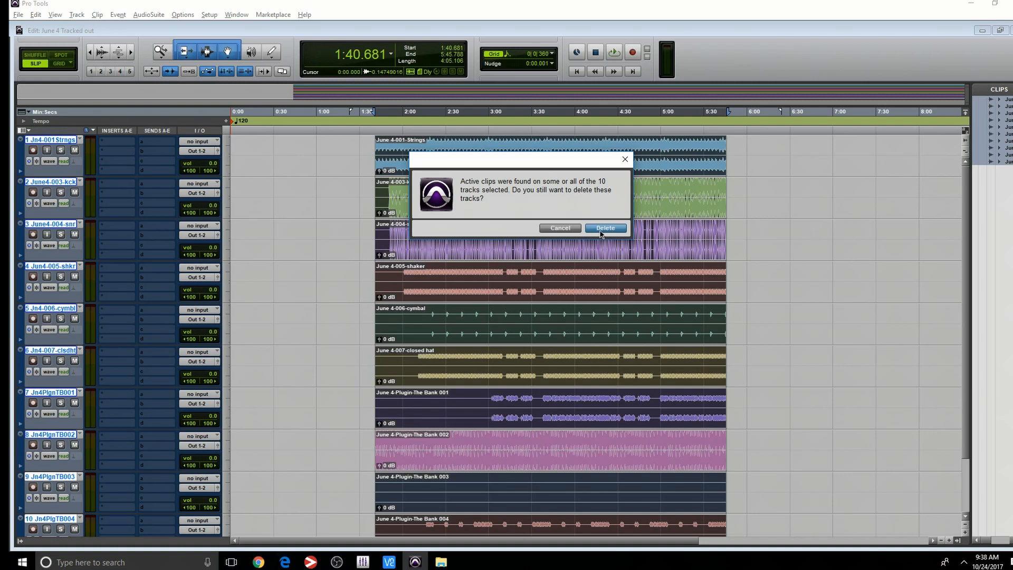
left_click(605, 228)
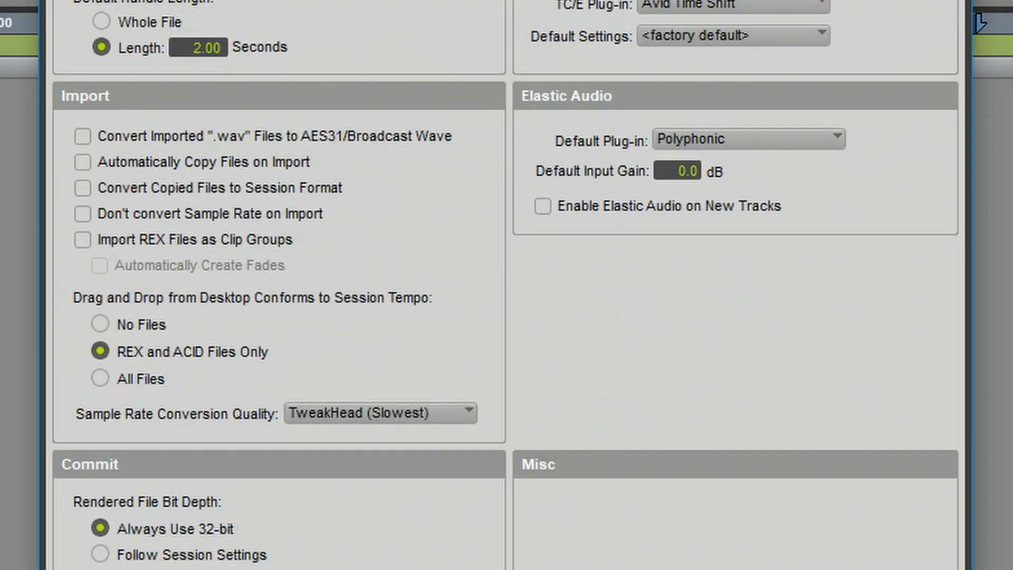
mouse_move(125, 174)
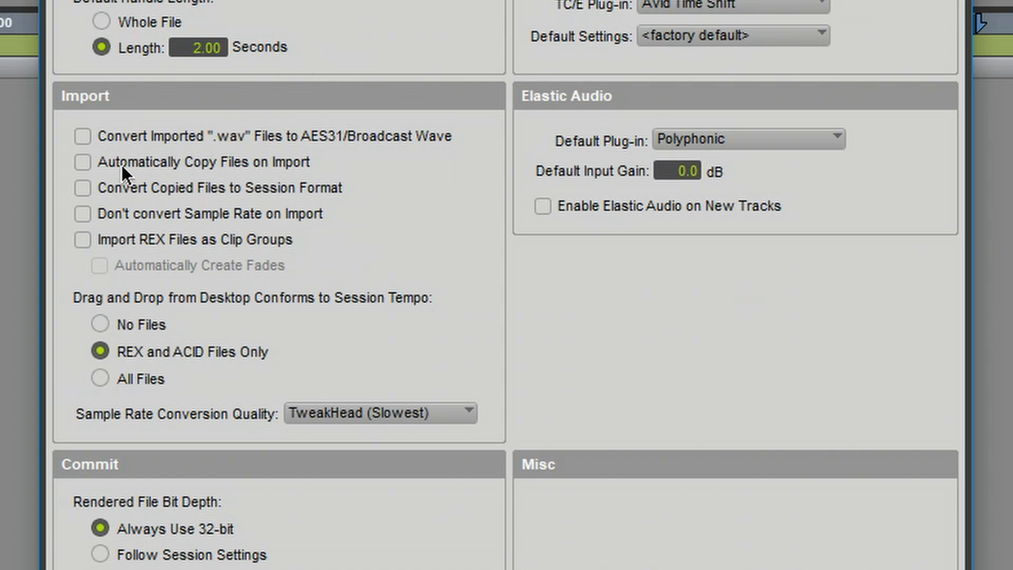
- Enable Automatically Copy Files on Import in the Processing preferences and apply it
left_click(82, 163)
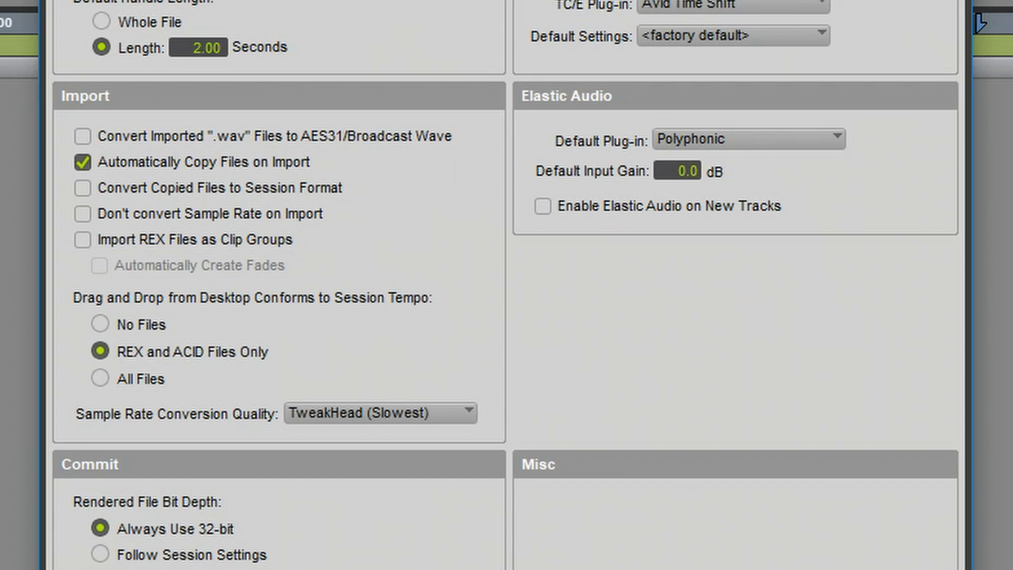
mouse_move(171, 146)
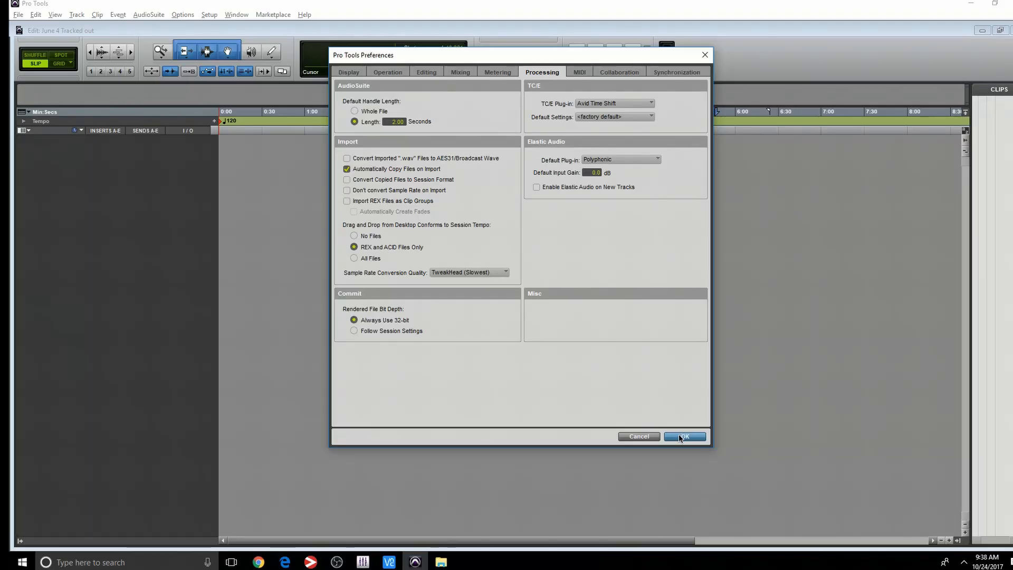
left_click(684, 436)
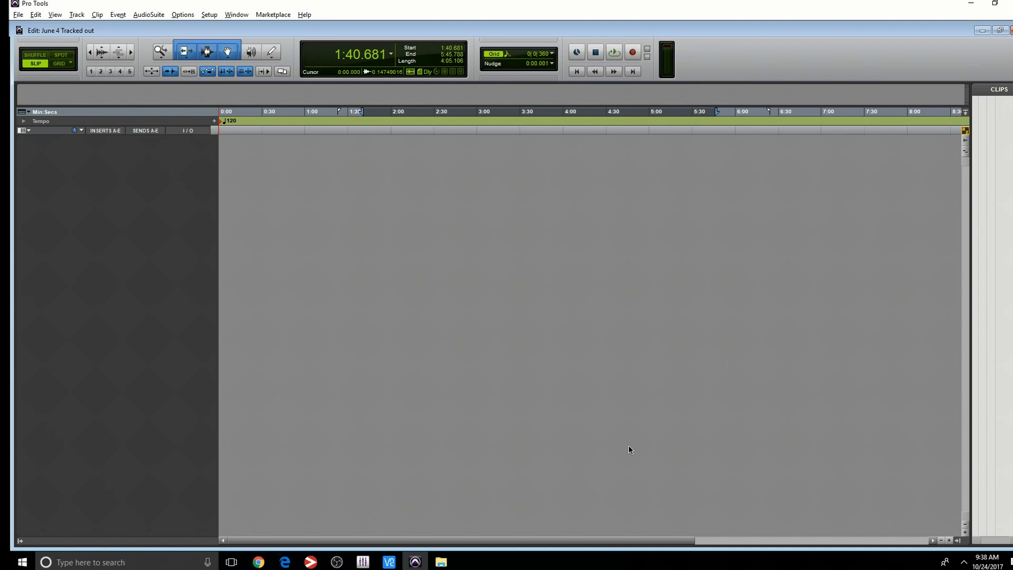
- Switch to File Explorer and bring up the desktop New folder holding the ten June 4 stems
key("alt+tab")
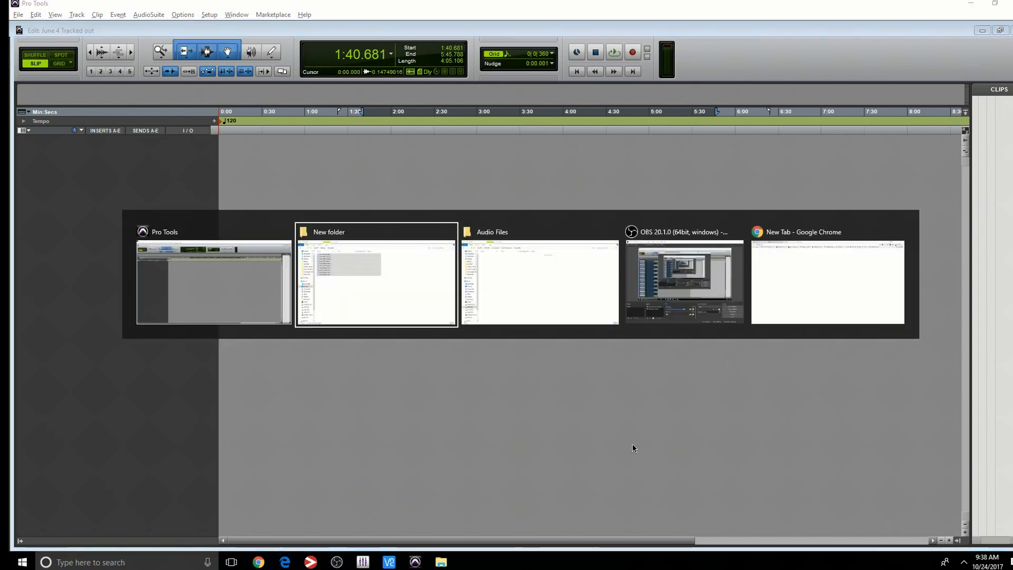
left_click(375, 281)
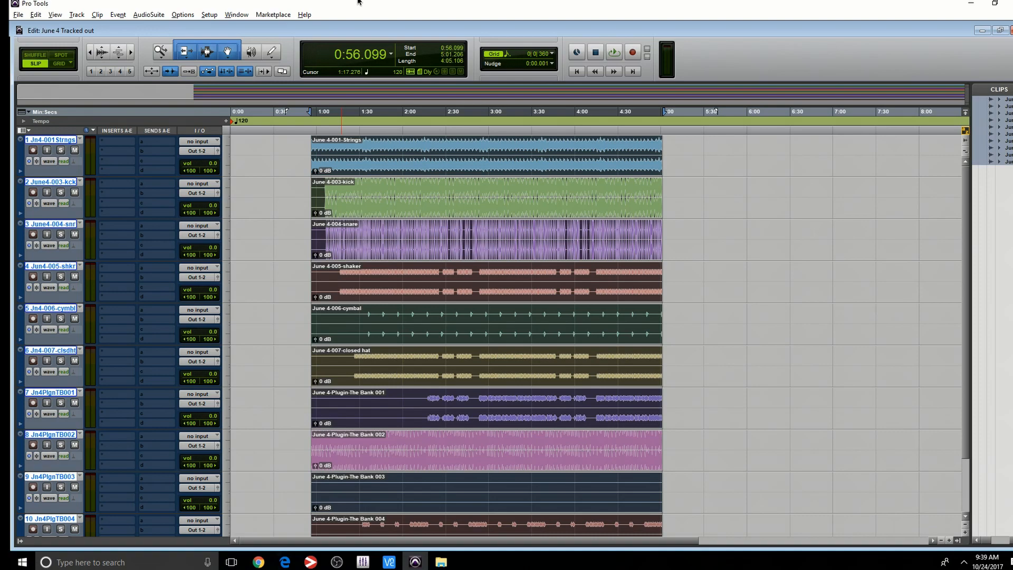
mouse_move(519, 184)
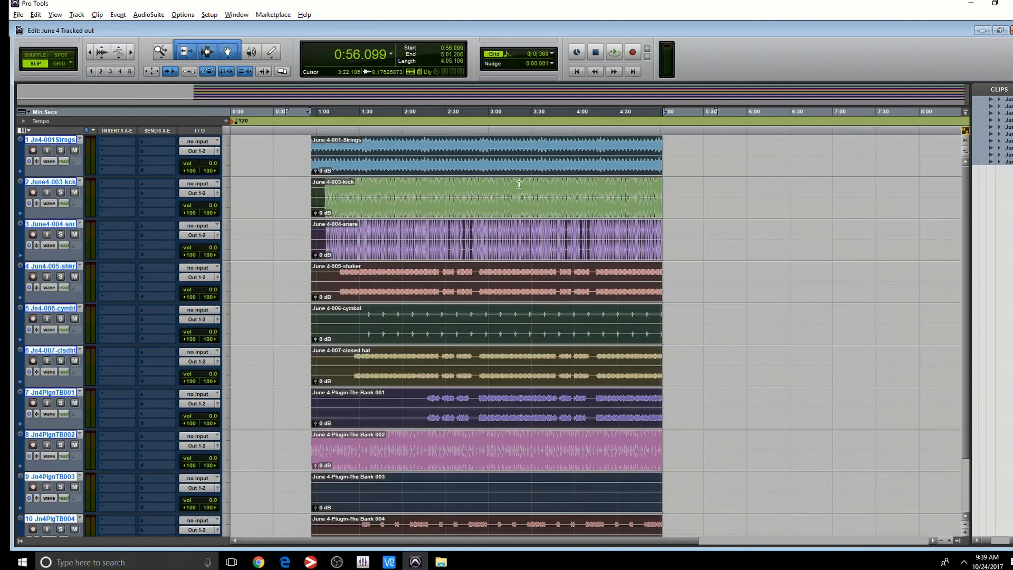
mouse_move(513, 177)
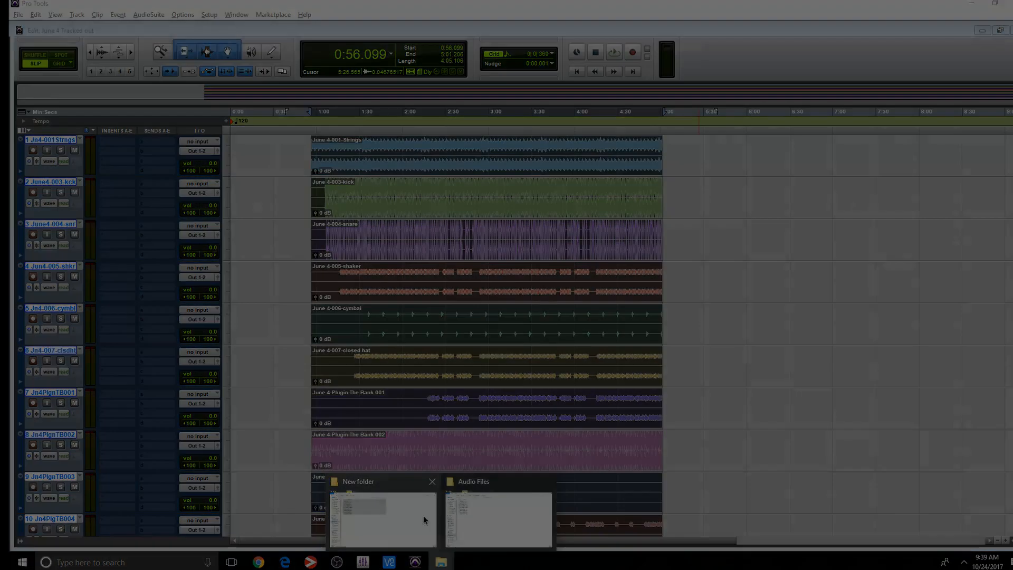
- Show the File menu's session commands, hovering Save Copy In
left_click(18, 14)
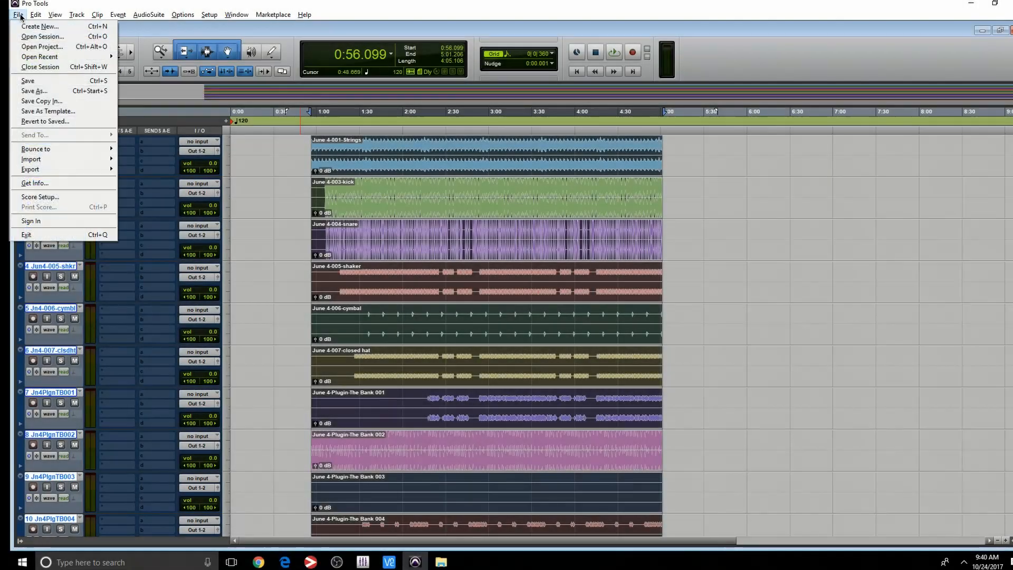
mouse_move(43, 101)
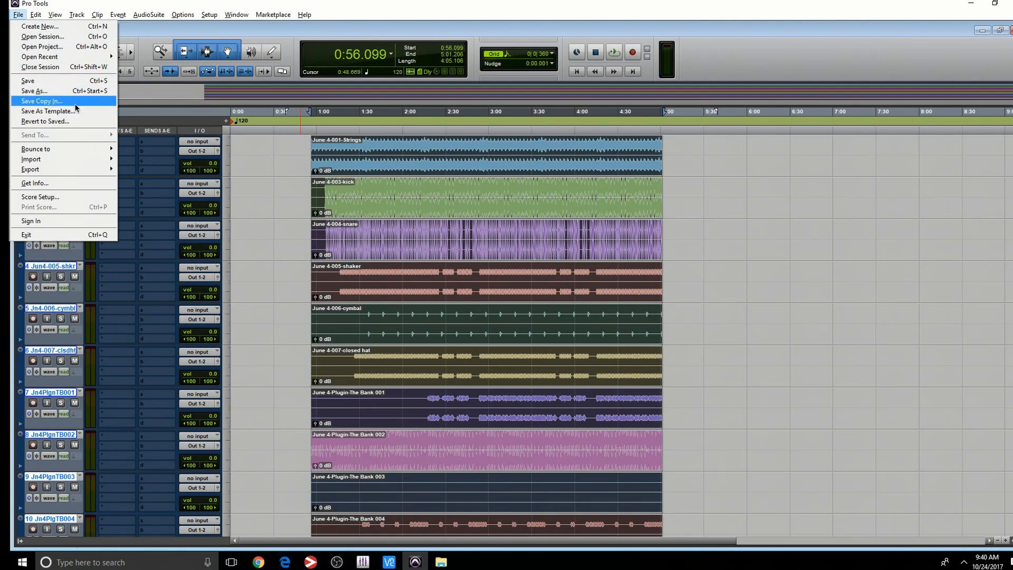